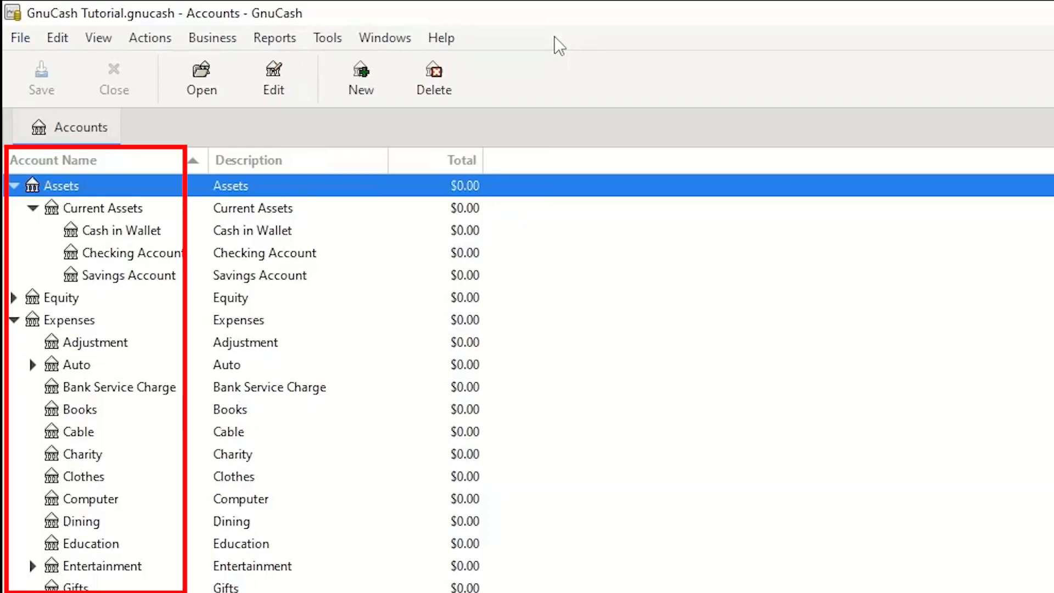
Export the account tree to a CSV file named 'list of accounts' on the Desktop
click(9, 19)
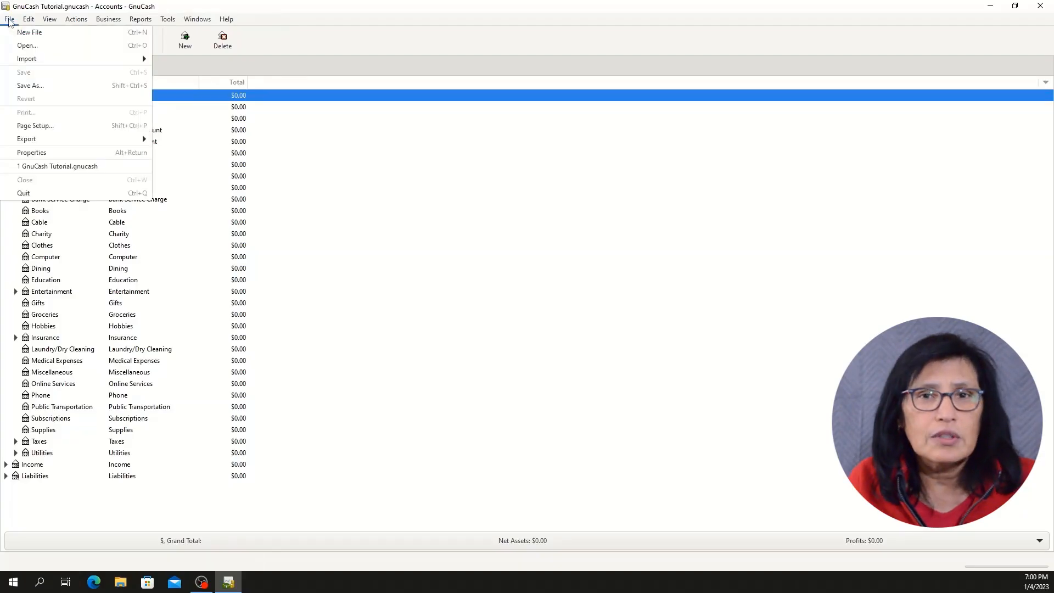
mouse_move(27, 139)
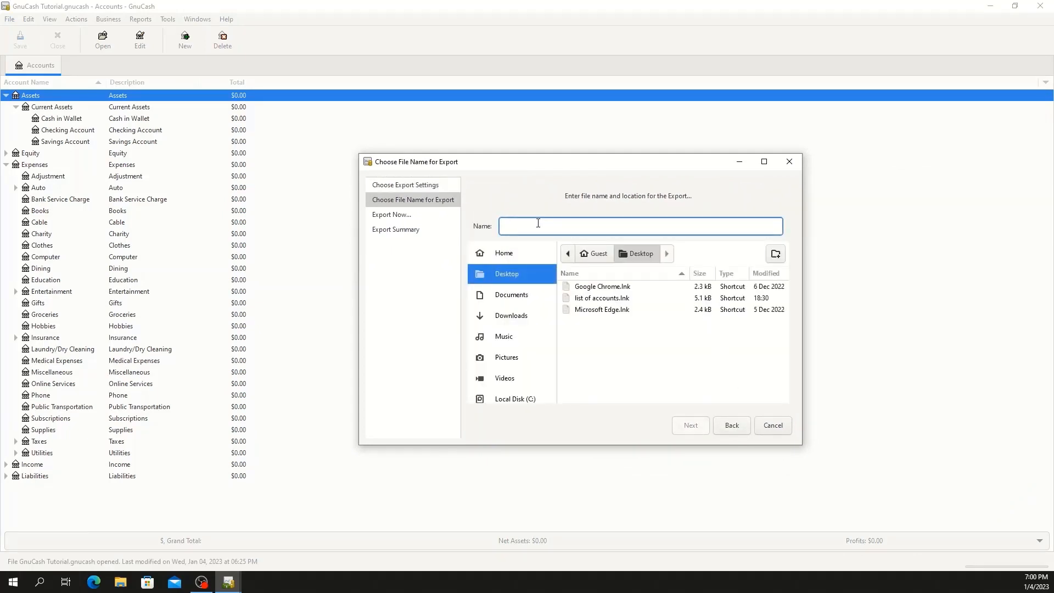
text(list of accounts)
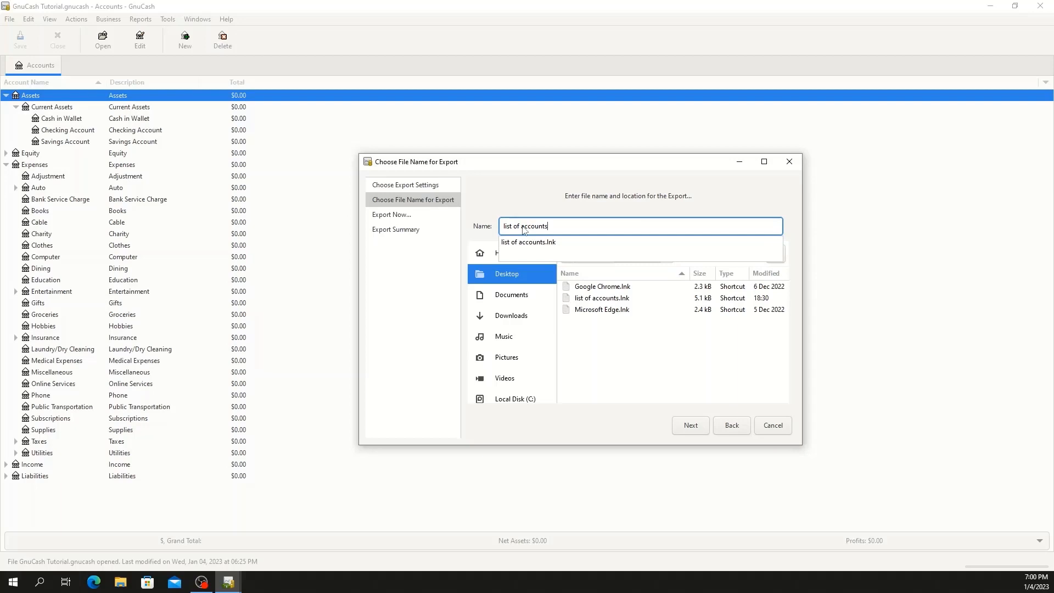
click(690, 425)
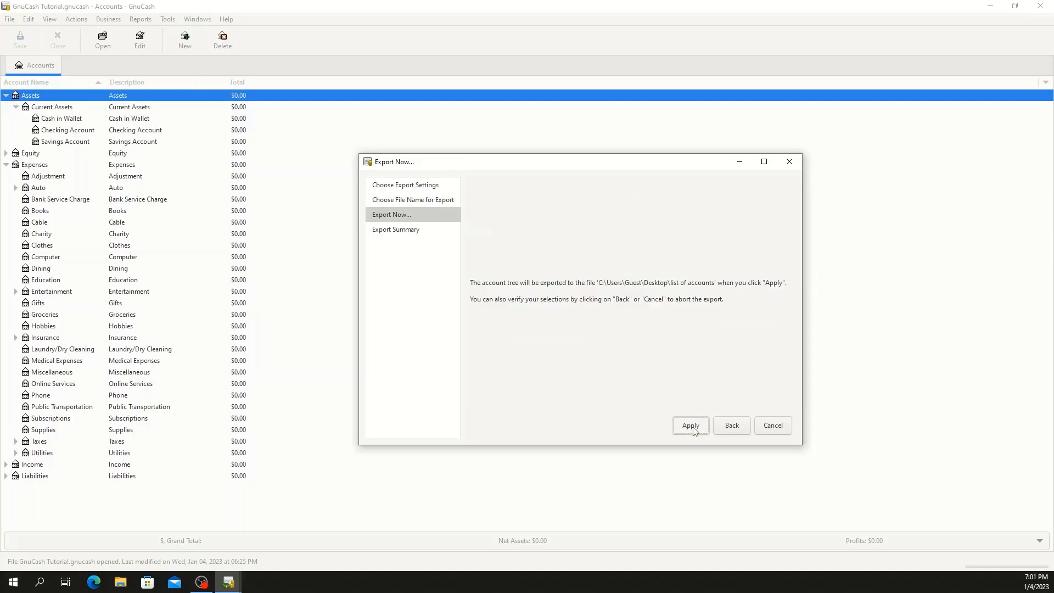
click(690, 425)
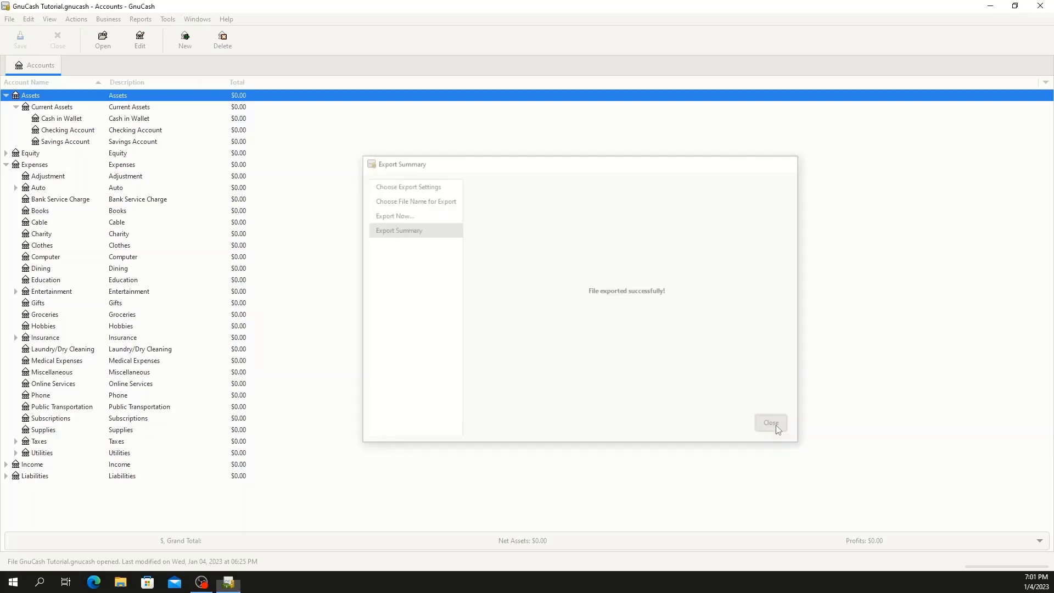
click(770, 423)
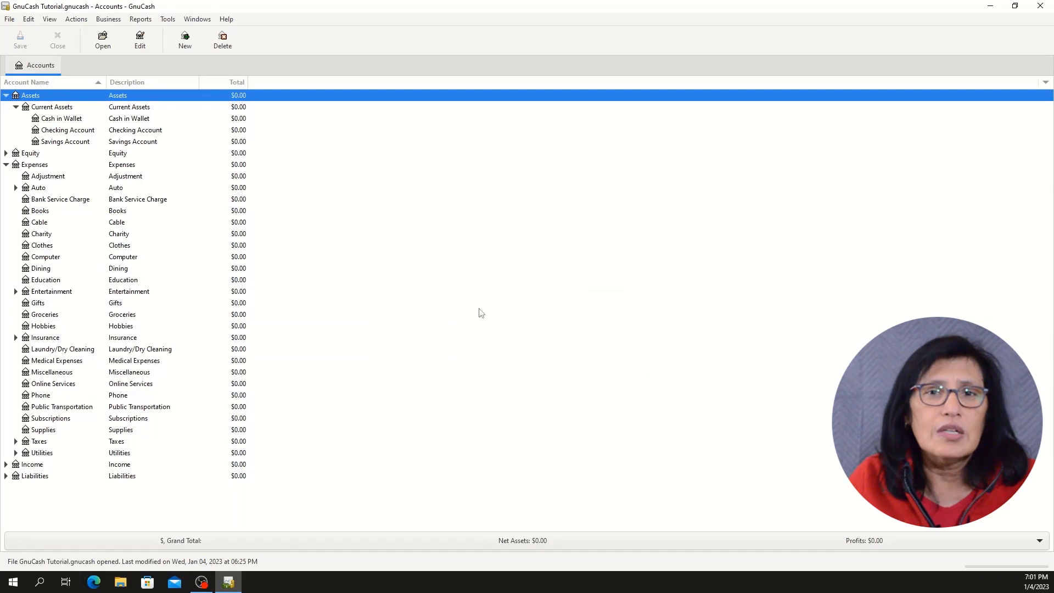
Create a new empty book and skip the New Book Options assistant
click(9, 18)
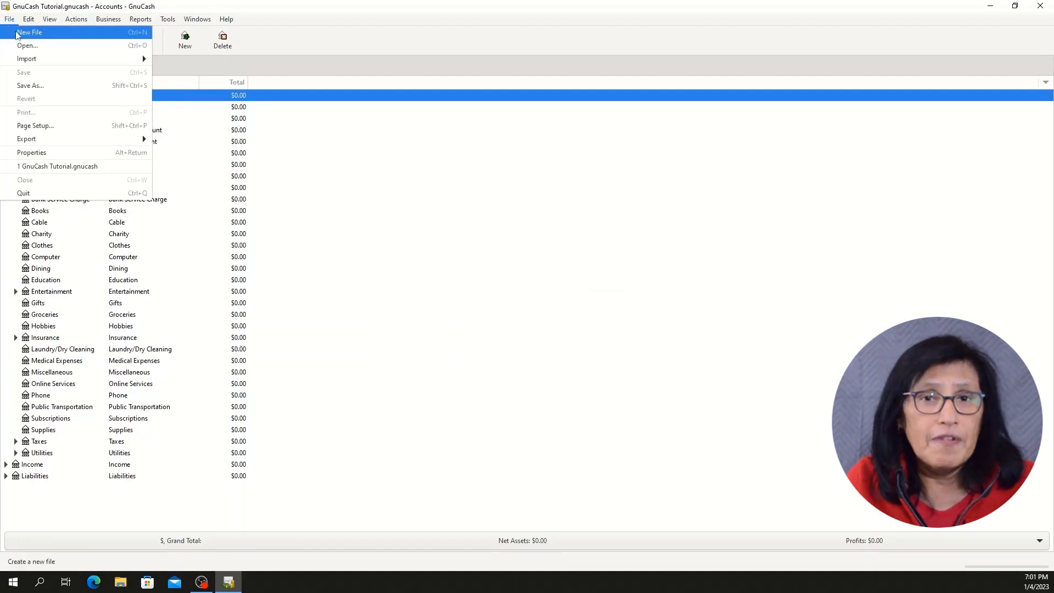
click(29, 33)
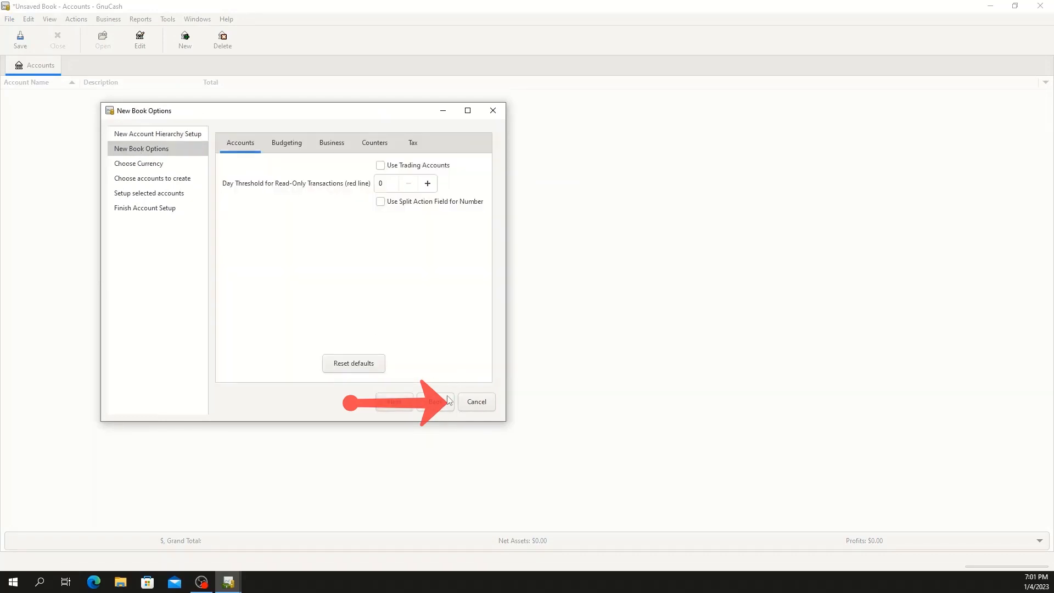
click(437, 402)
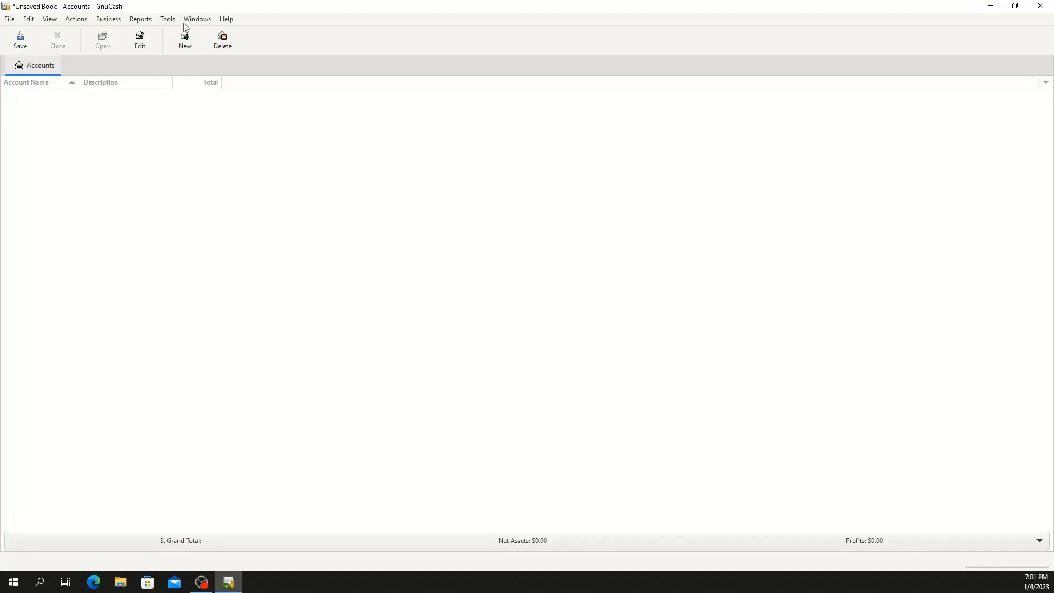
Import accounts from the 'list of accounts' CSV and expand the Assets branch
click(9, 18)
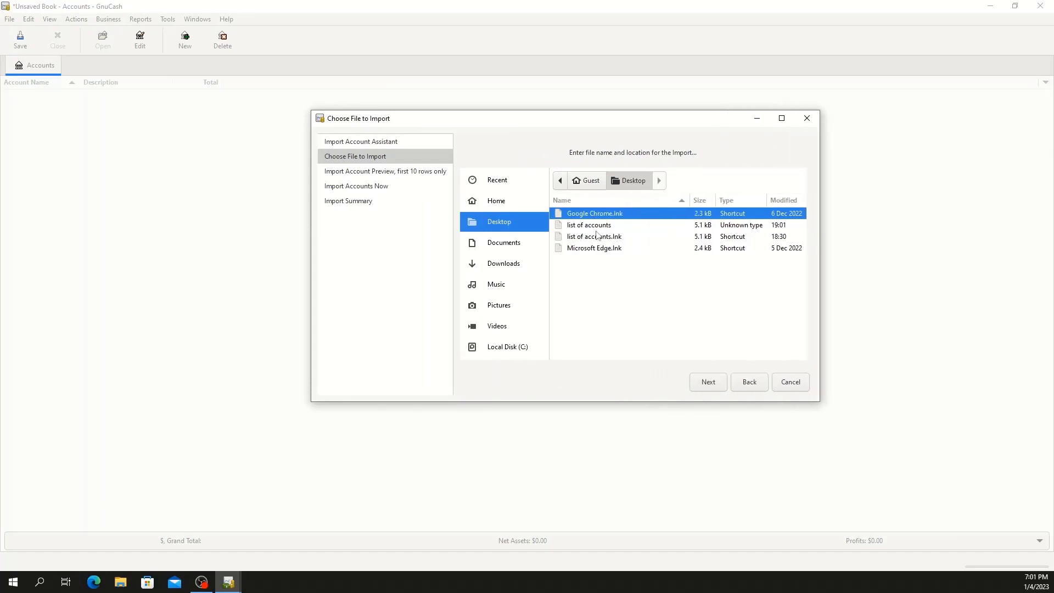
click(708, 383)
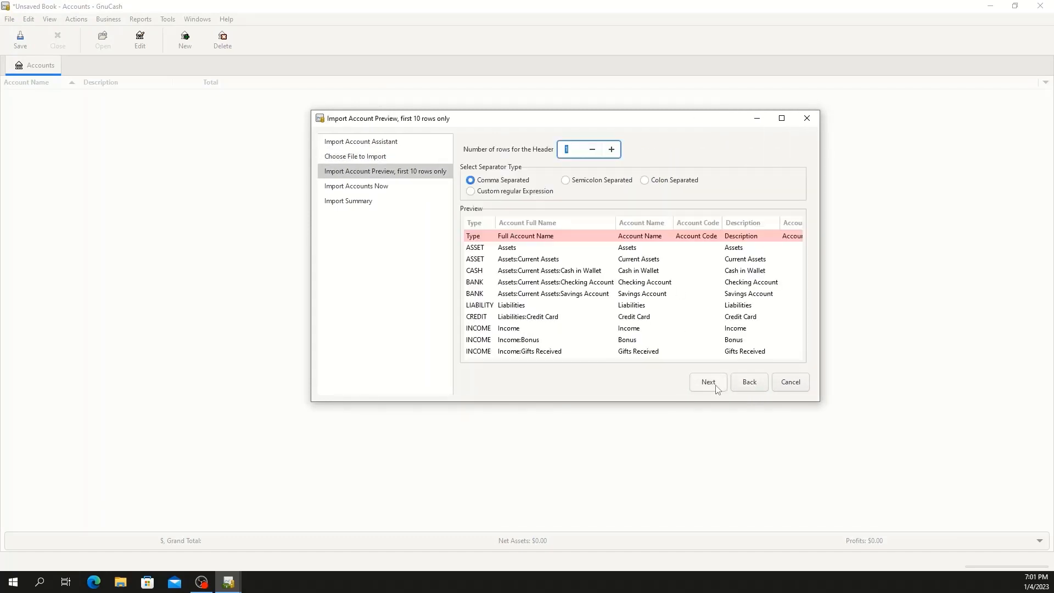
click(707, 382)
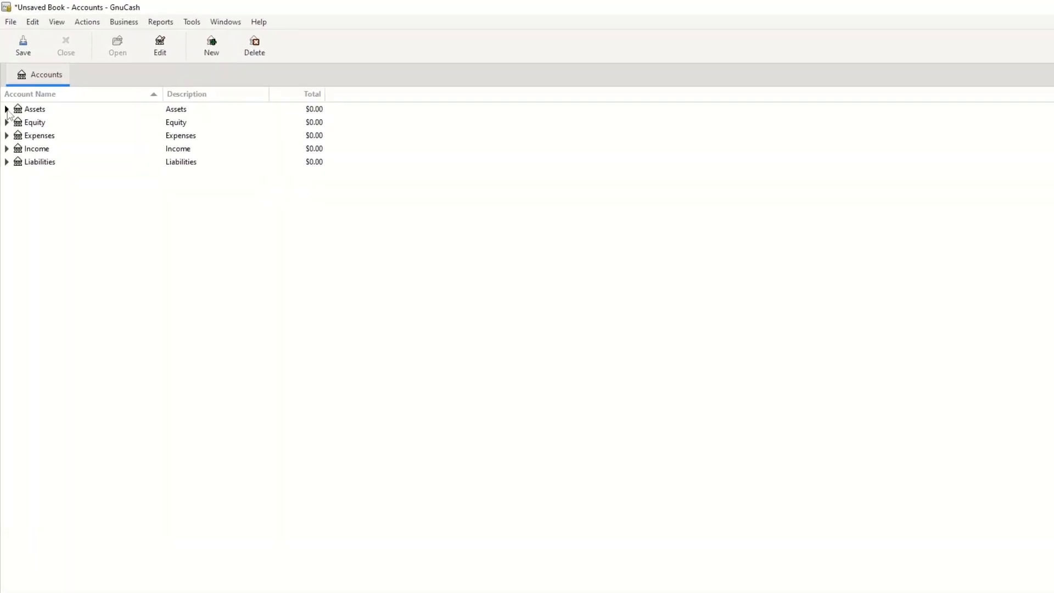
click(6, 108)
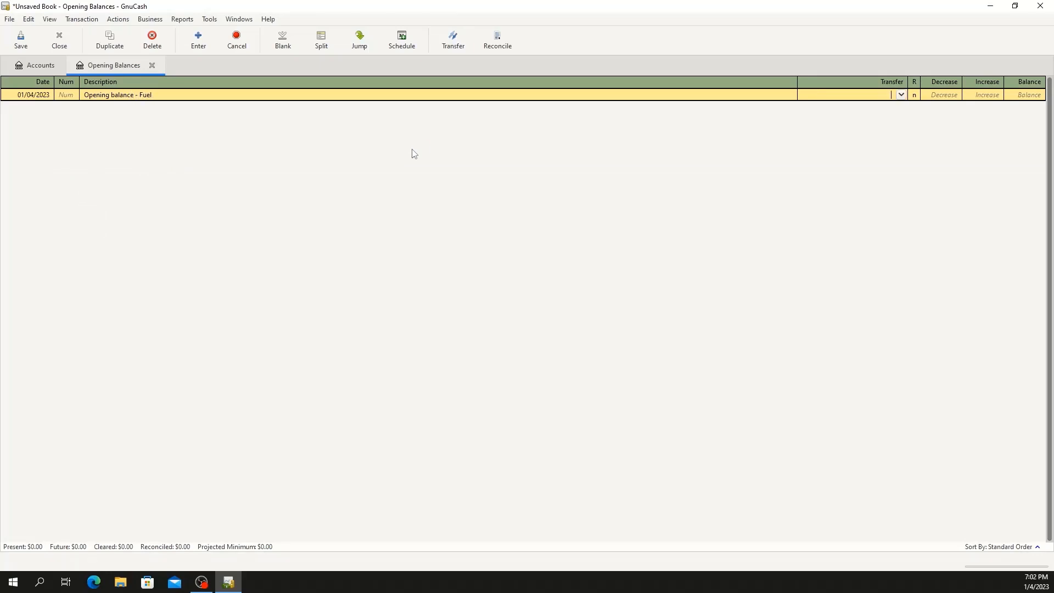
Record Fuel, Groceries (100.00) and Rent opening balances, then save as '2023 Register'
click(198, 39)
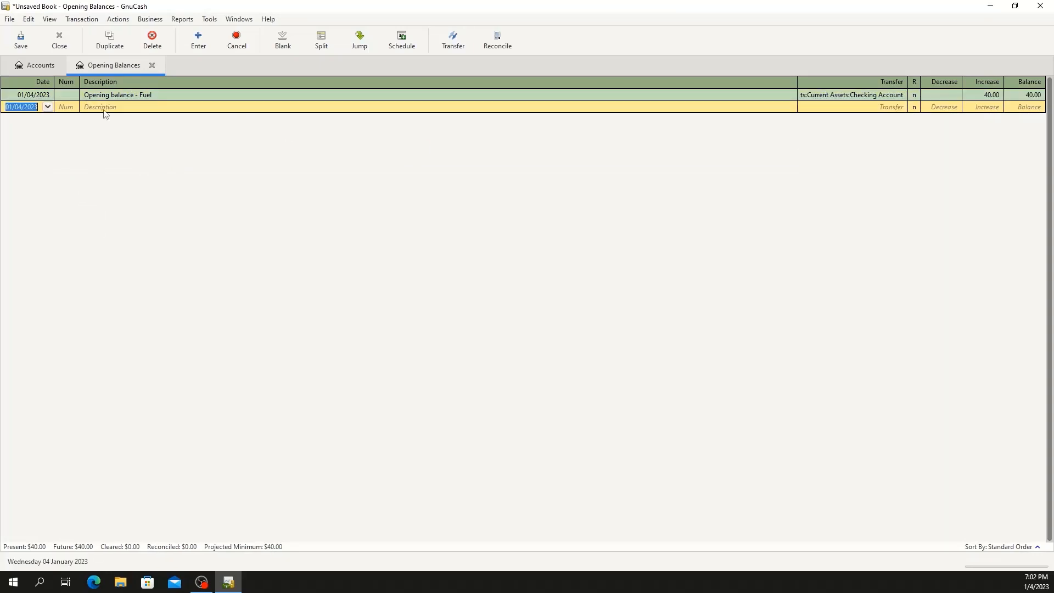
text(Opening balance - Groceries)
click(982, 107)
text(4)
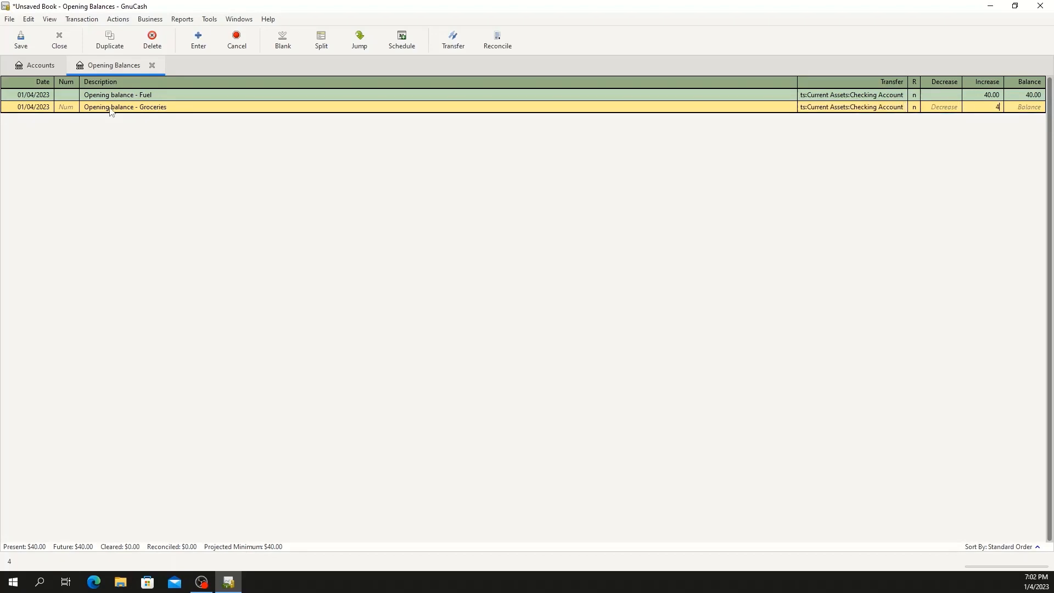
text(100.00)
text(Opening balance -)
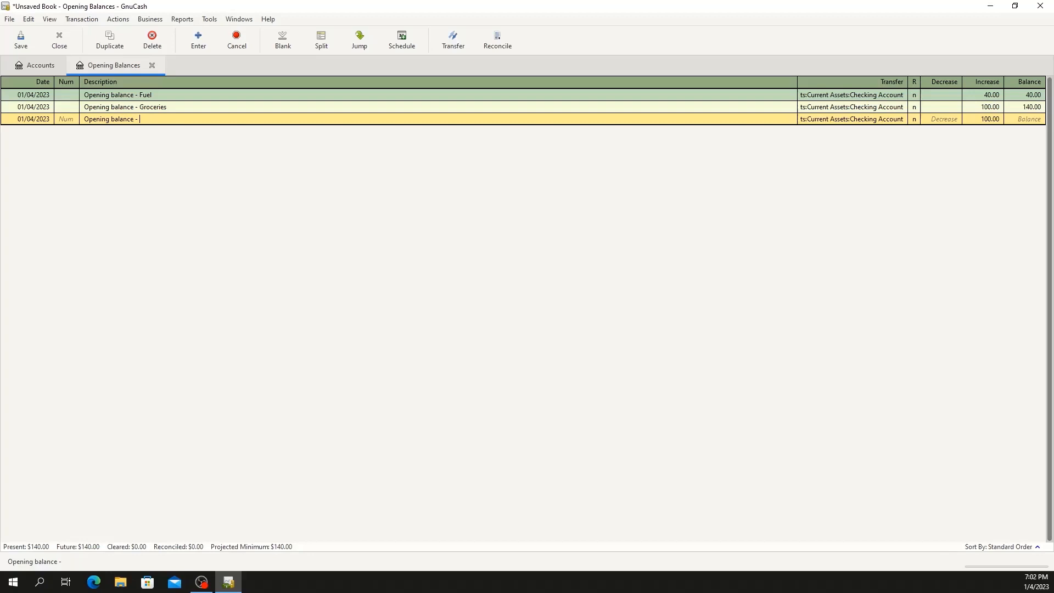
text(Rent)
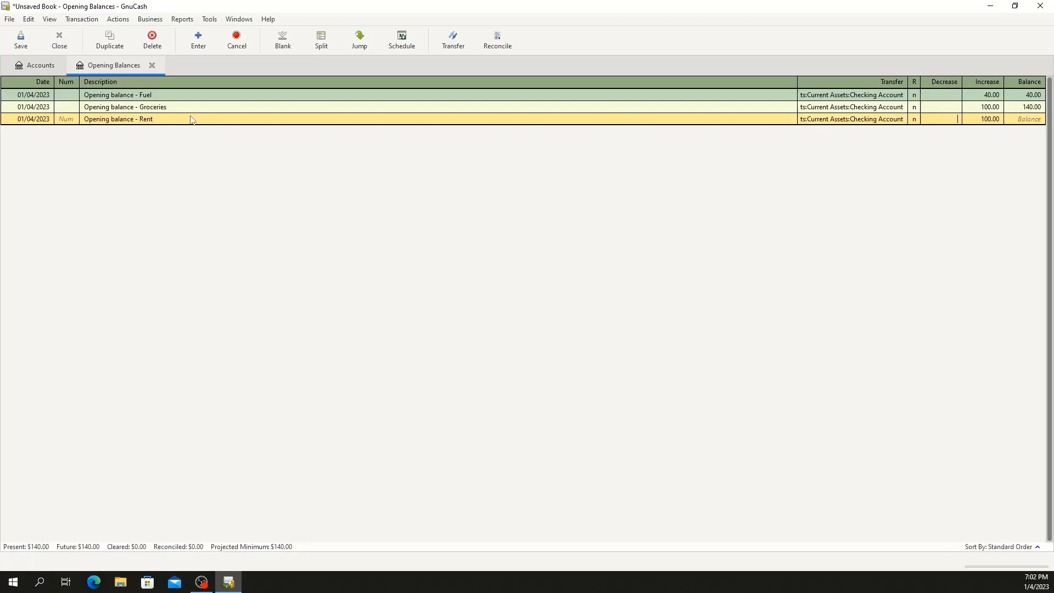
click(197, 38)
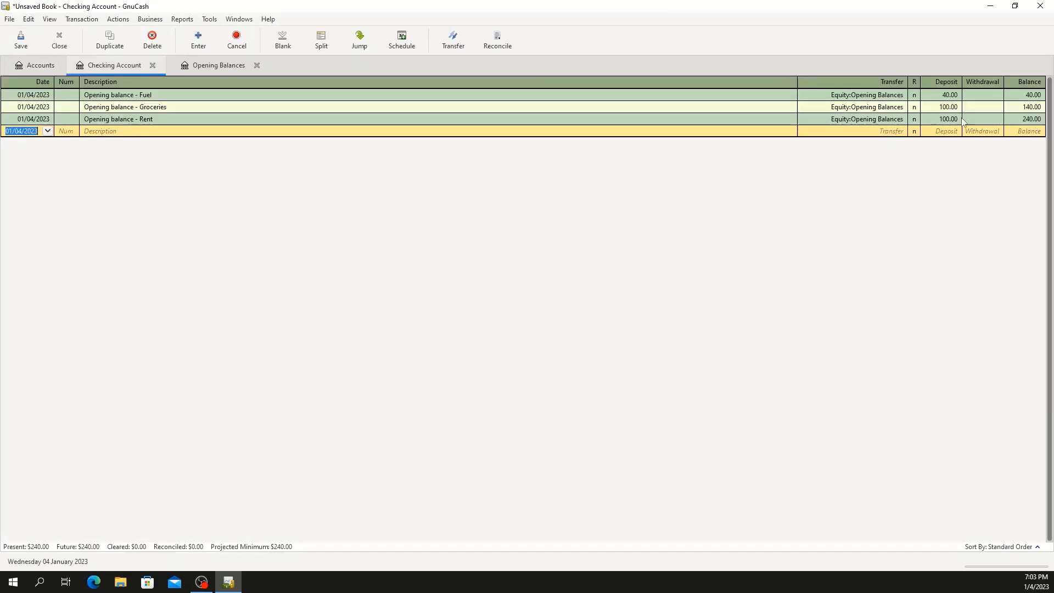
click(21, 39)
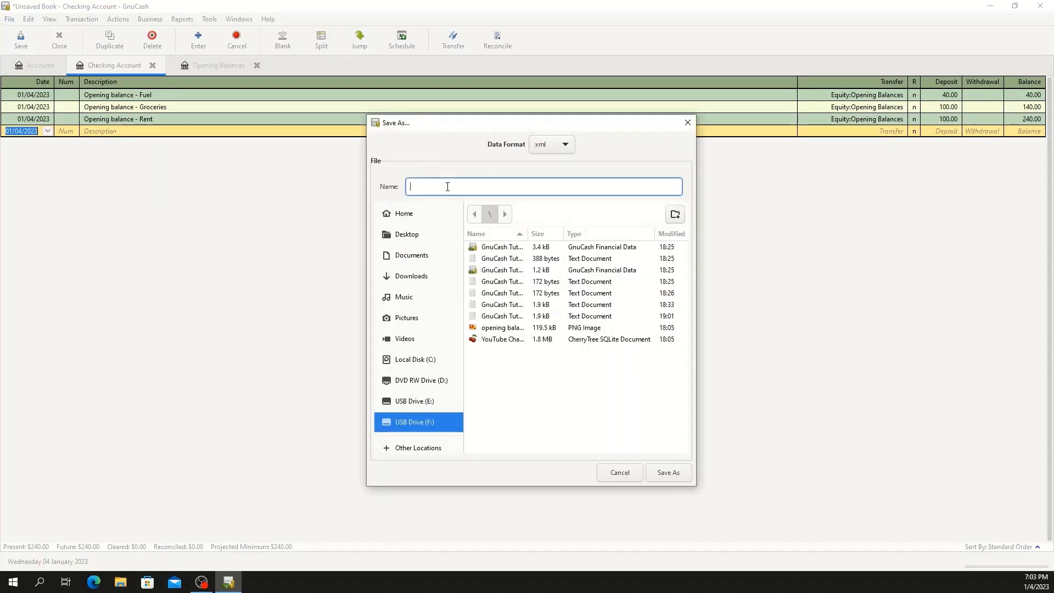
click(667, 472)
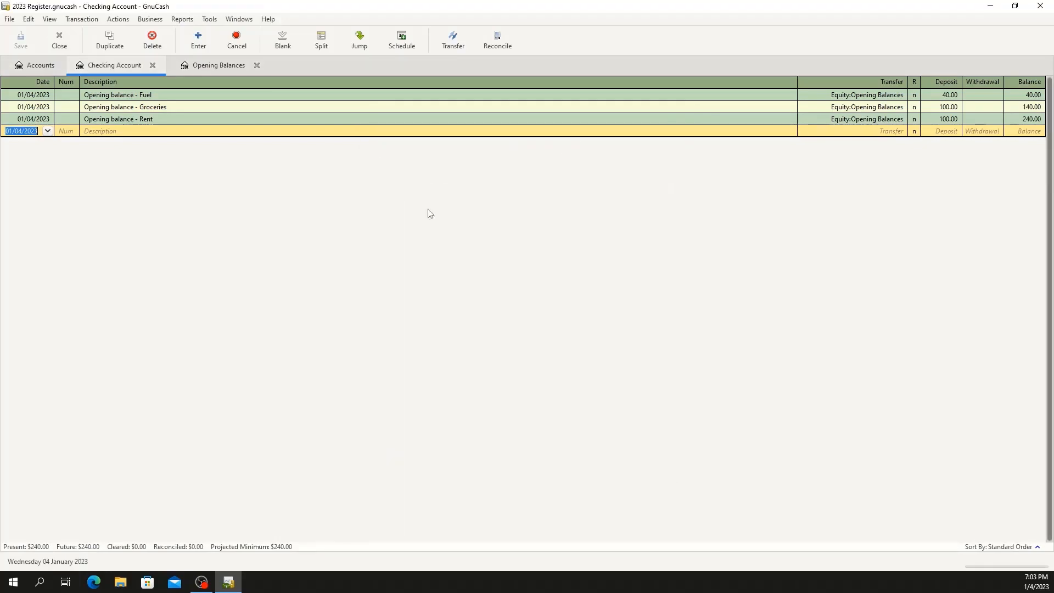